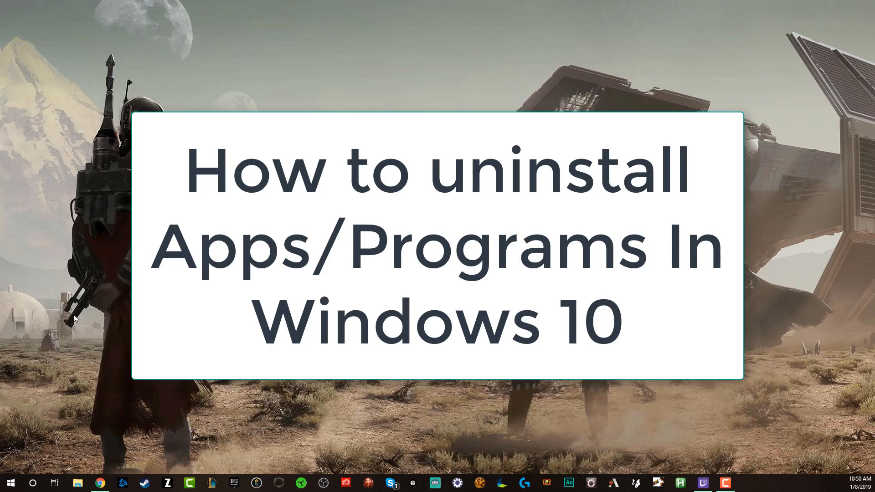
mouse_move(56, 330)
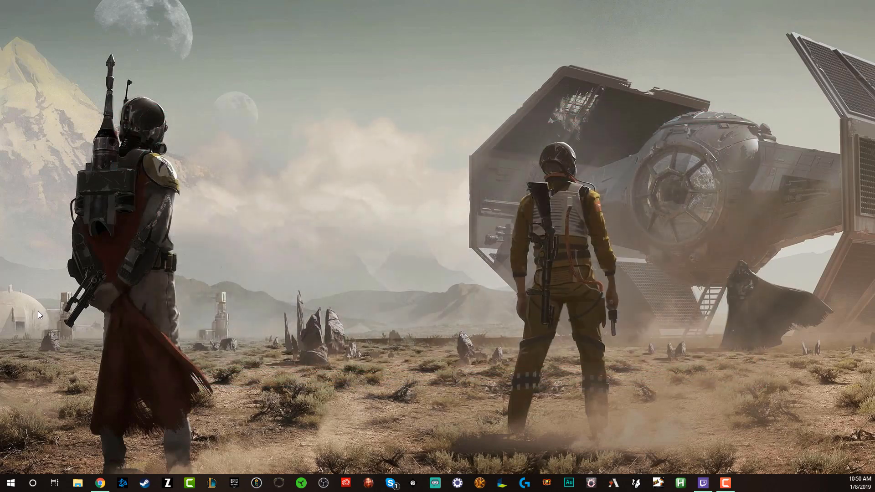
mouse_move(28, 387)
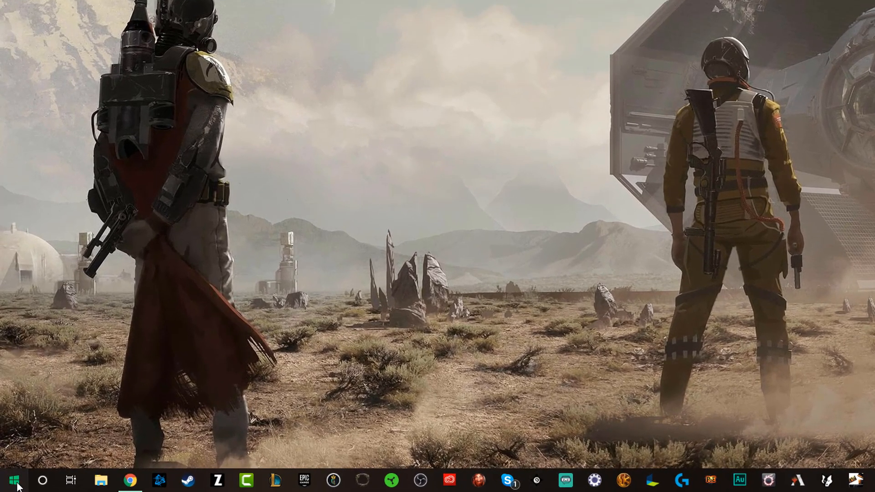
Browse the Start menu app list and show context options for Adobe Photoshop CC 2018 and Google Chrome.
left_click(11, 480)
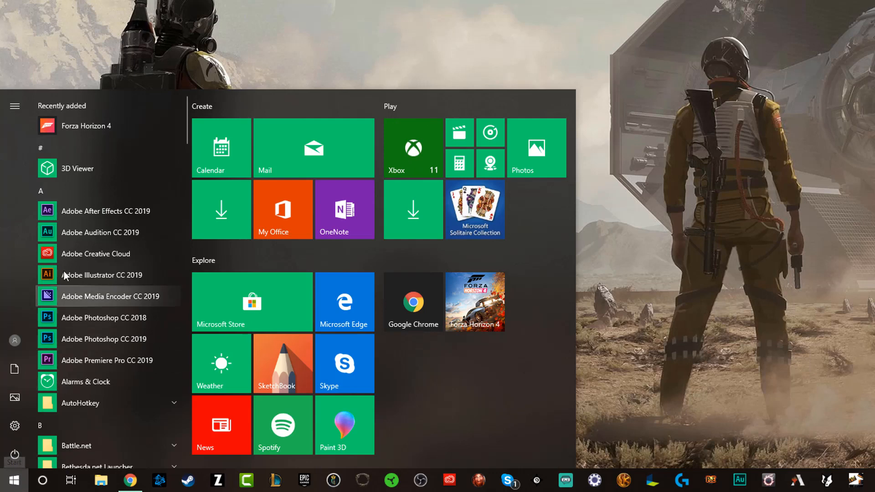
scroll("down", 3)
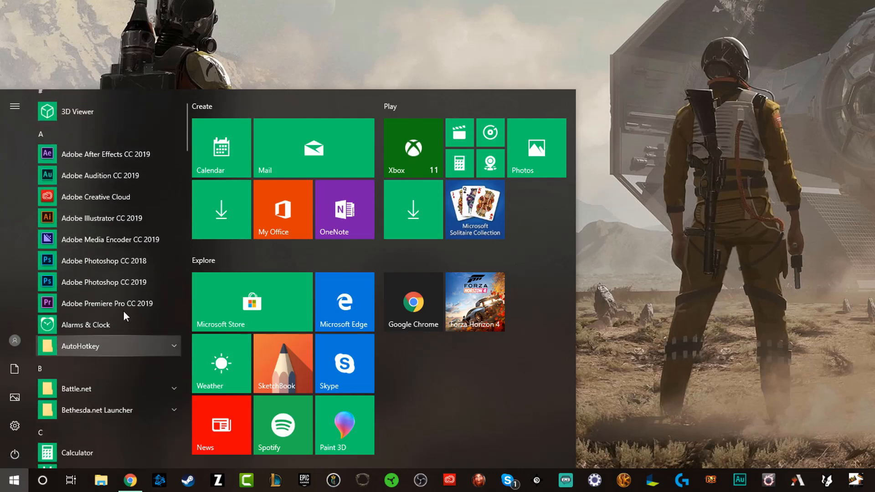
mouse_move(110, 239)
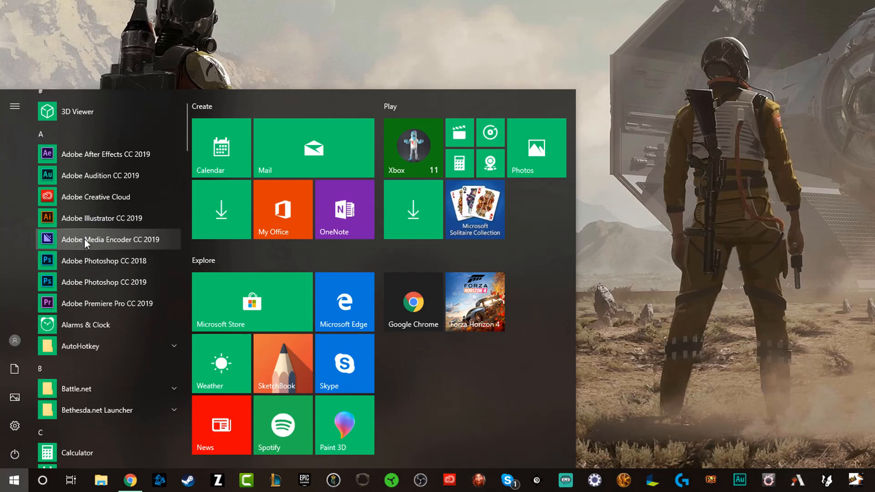
mouse_move(77, 294)
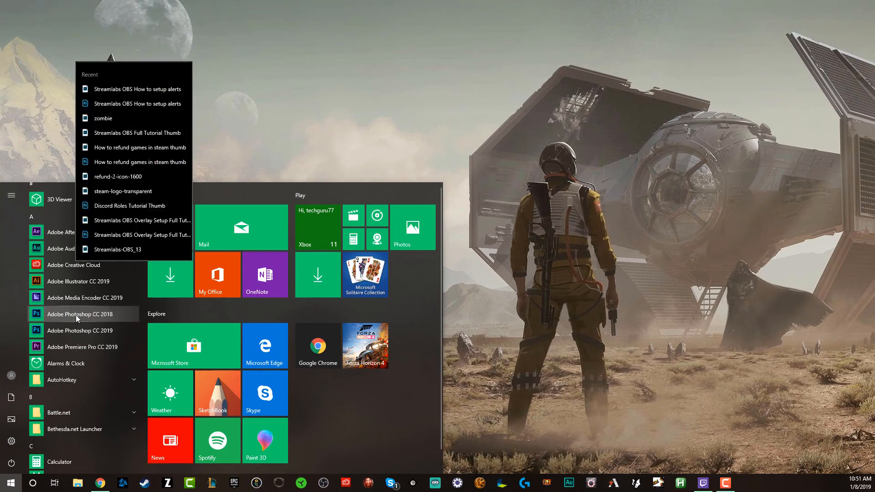
right_click(82, 314)
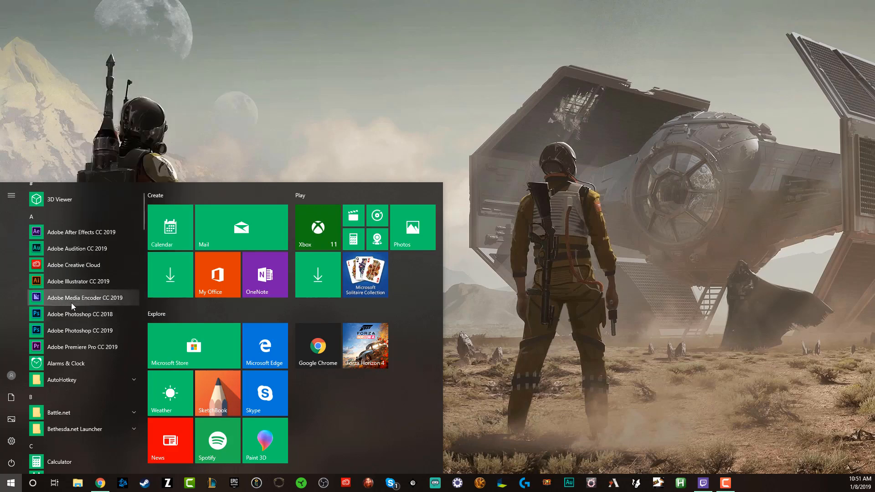
scroll("down", 3)
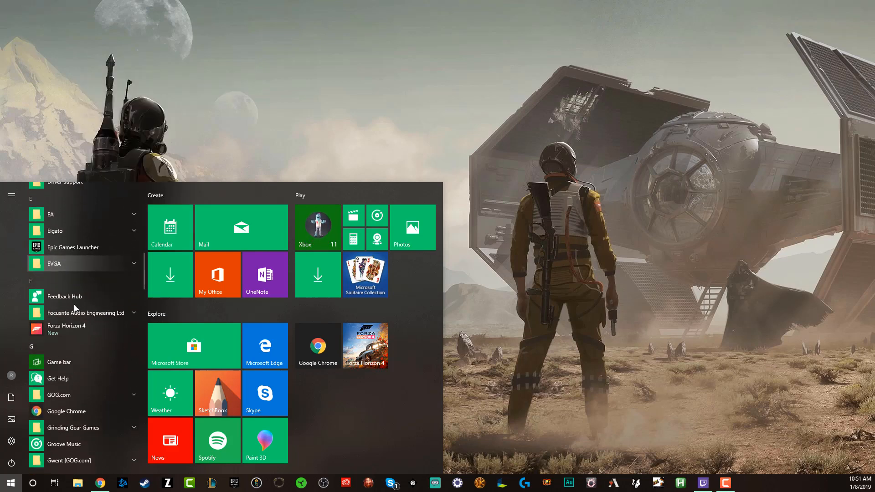
scroll("down", 3)
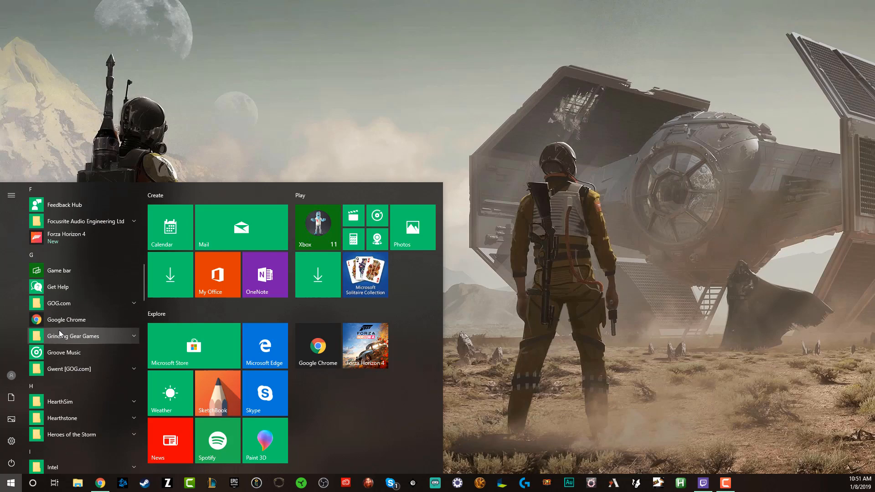
mouse_move(65, 319)
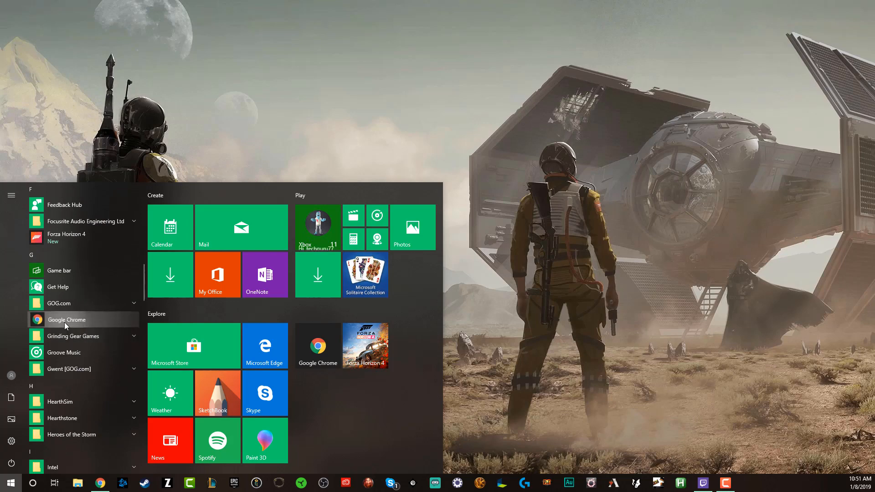
right_click(67, 320)
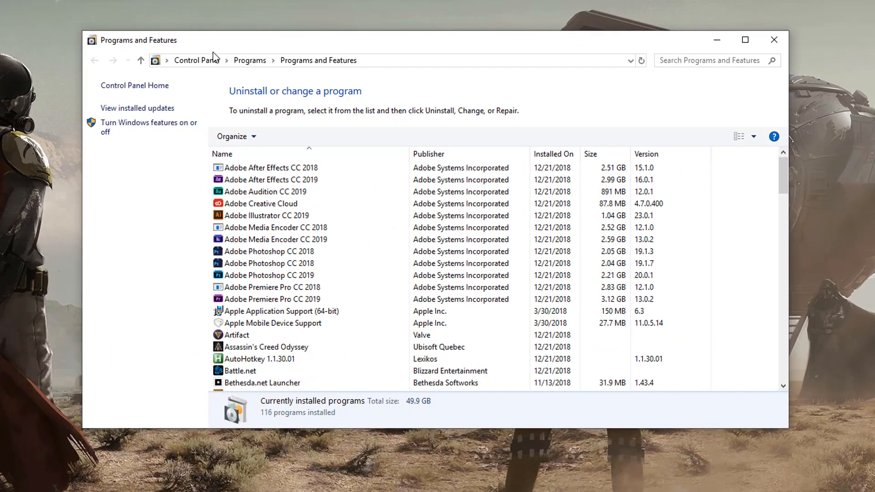
Select Google Chrome in Programs and Features and request its uninstall.
left_click(266, 216)
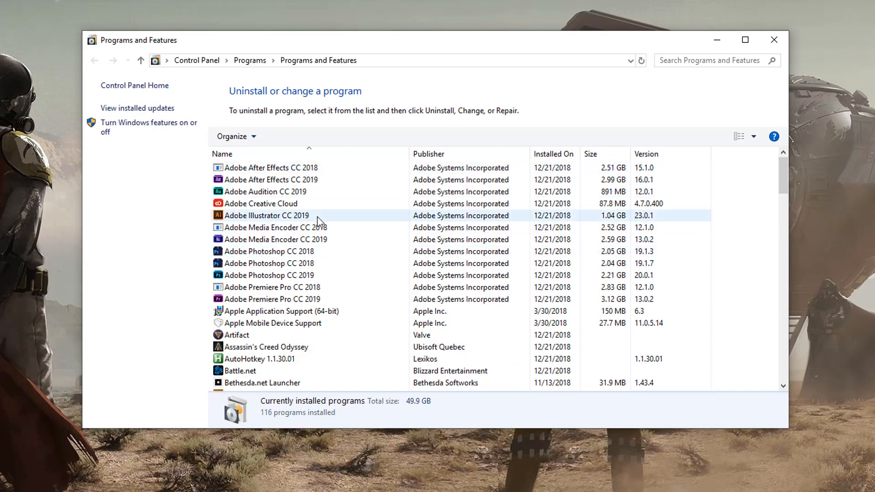
scroll("down", 3)
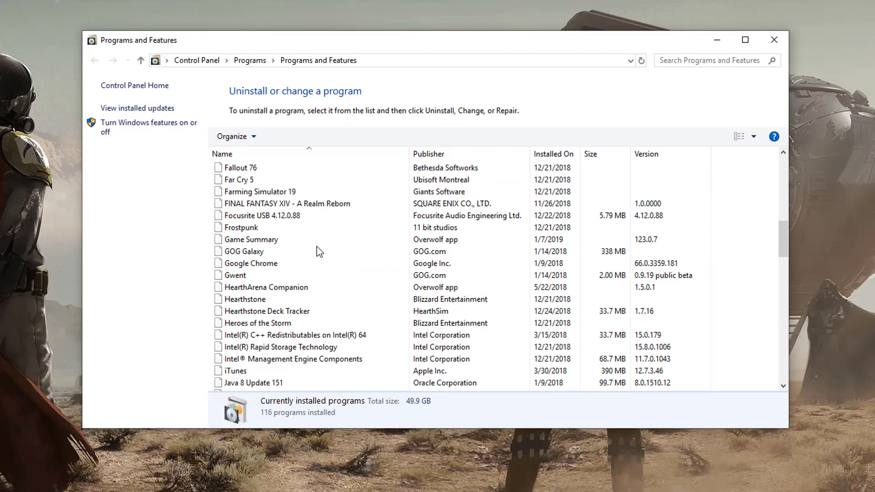
scroll("down", 3)
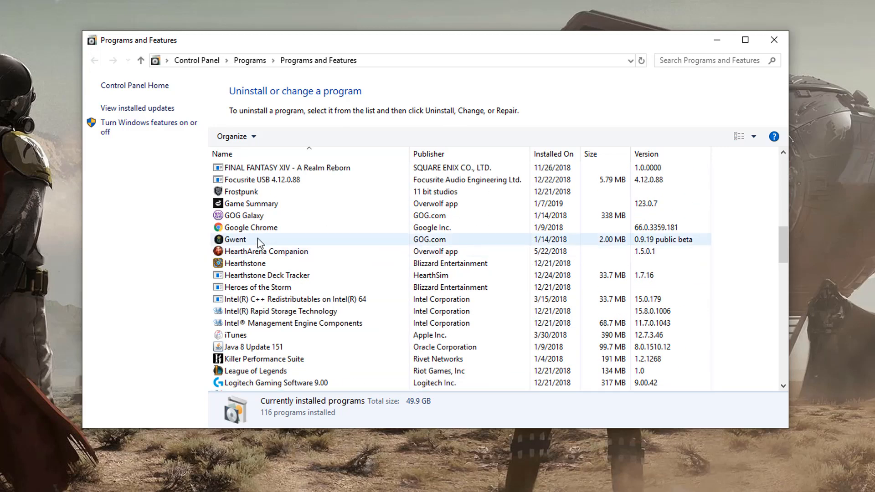
left_click(250, 227)
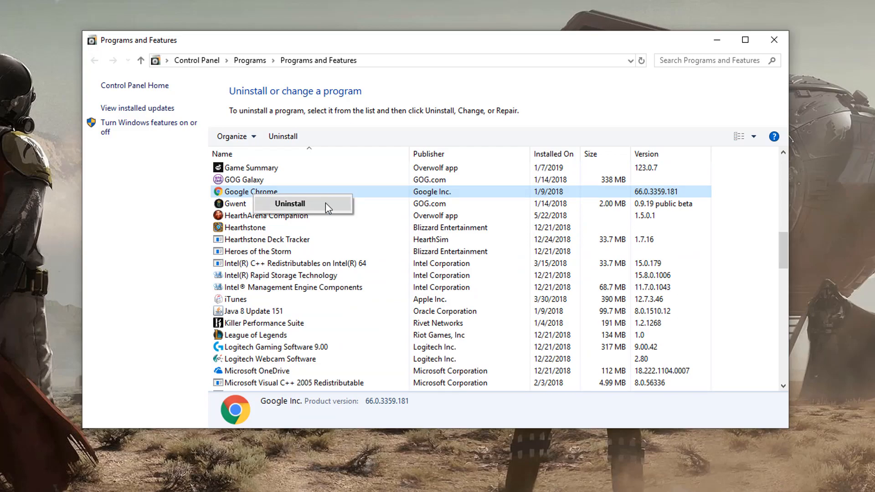
left_click(774, 39)
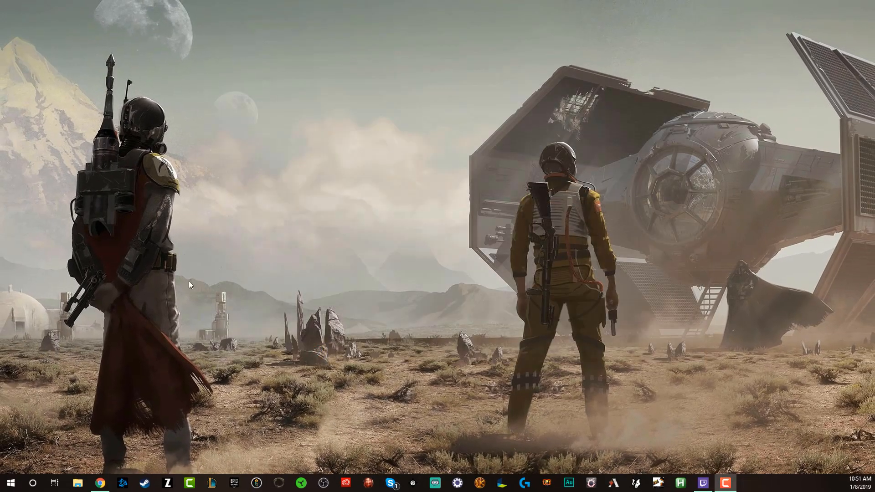
mouse_move(24, 467)
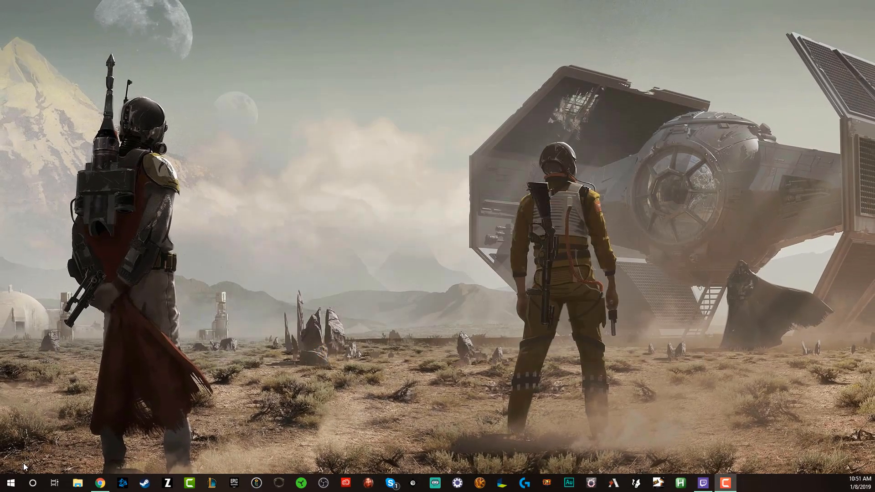
mouse_move(9, 483)
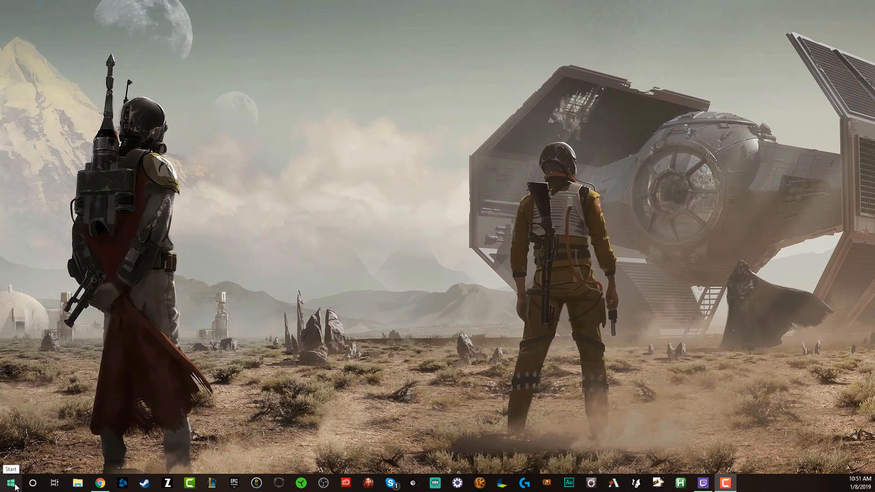
Open the Start menu from the desktop.
left_click(10, 483)
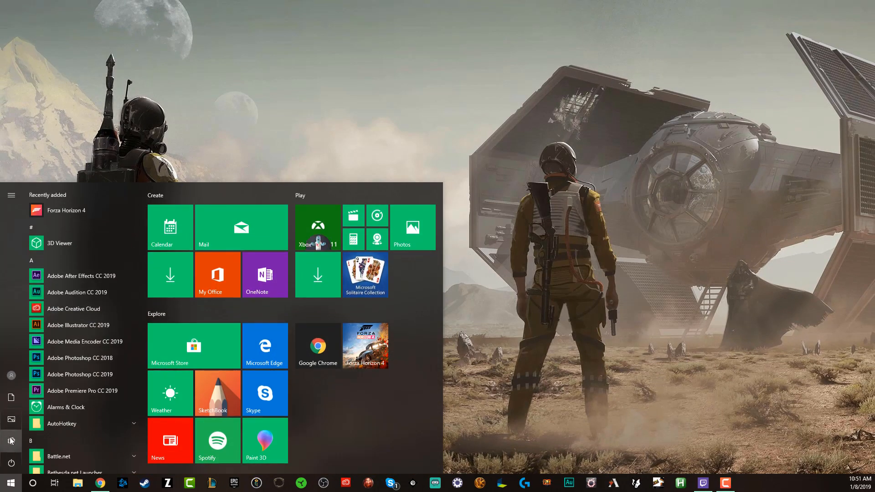
mouse_move(11, 442)
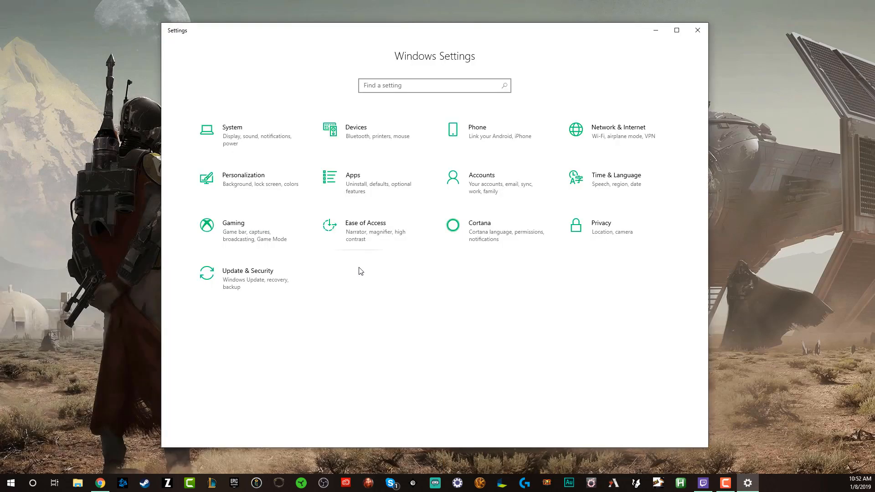
mouse_move(355, 216)
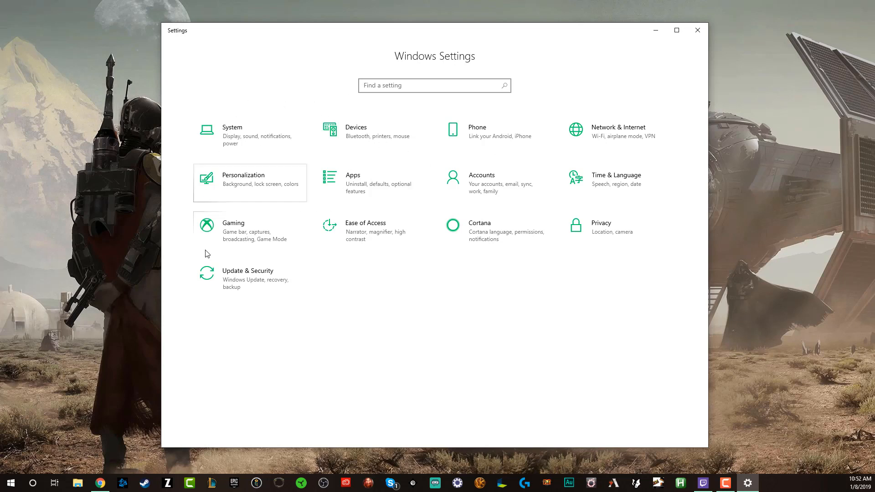
Search Settings for 'App' and open the Add or remove programs page.
left_click(435, 86)
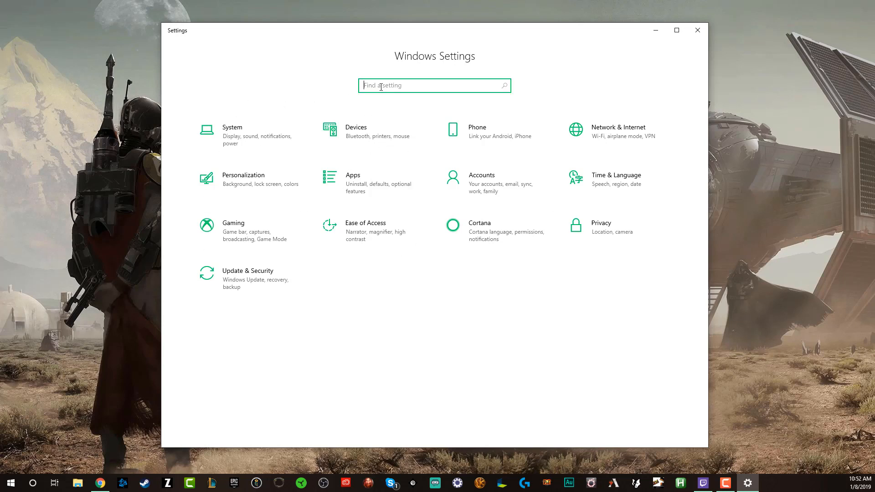
type("A")
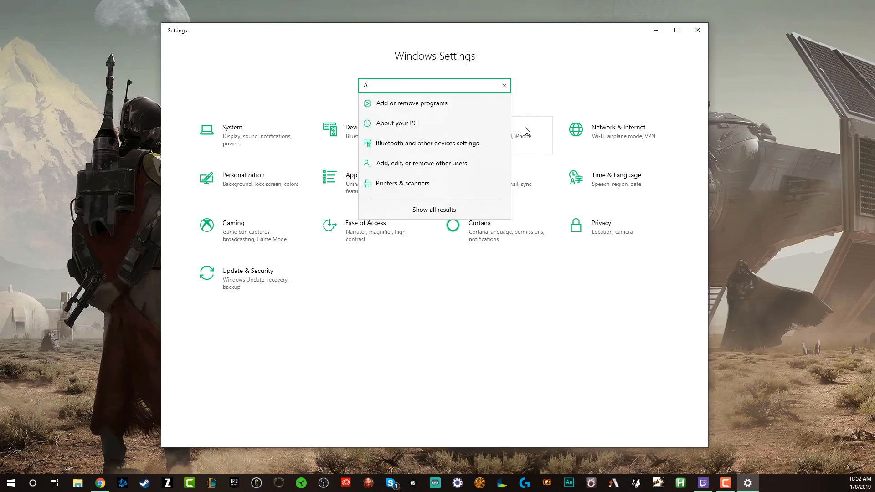
type("pp")
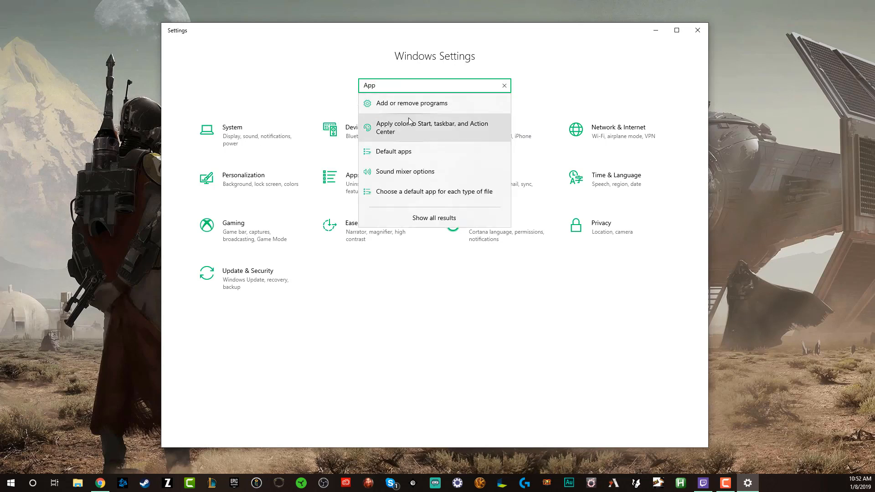
mouse_move(400, 114)
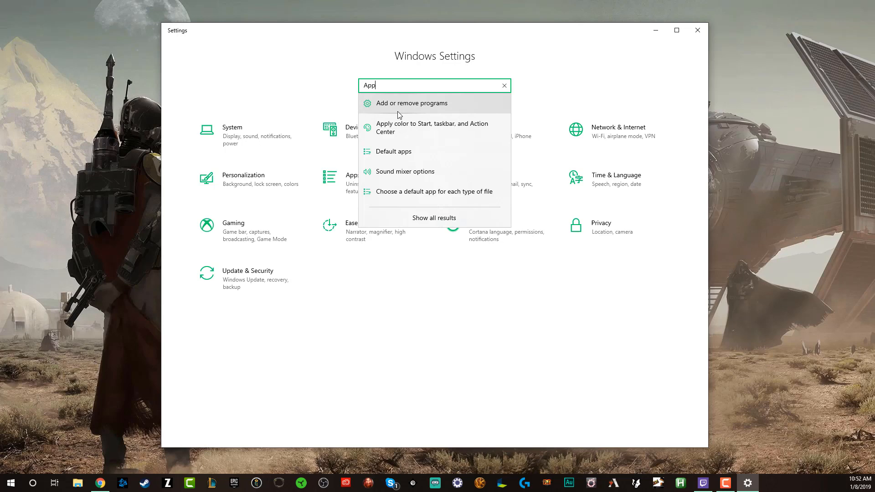
left_click(411, 103)
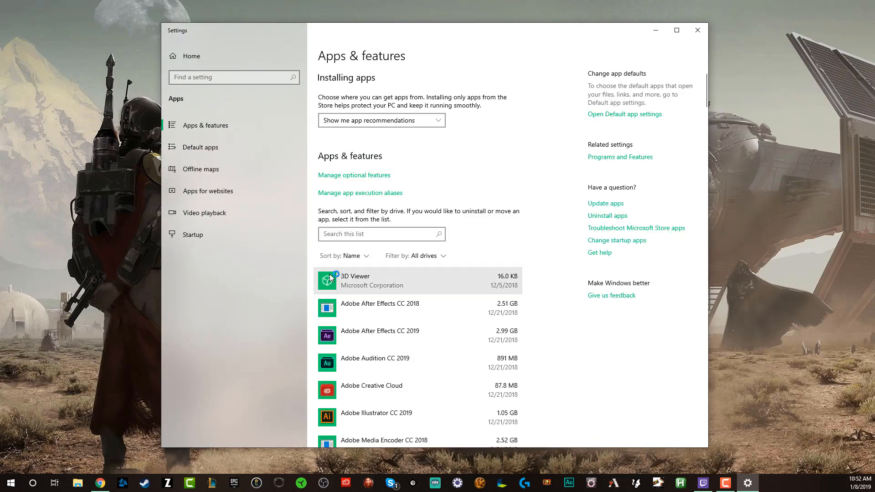
Scroll Apps & features, show Artifact's removal options, then close Settings.
scroll("down", 3)
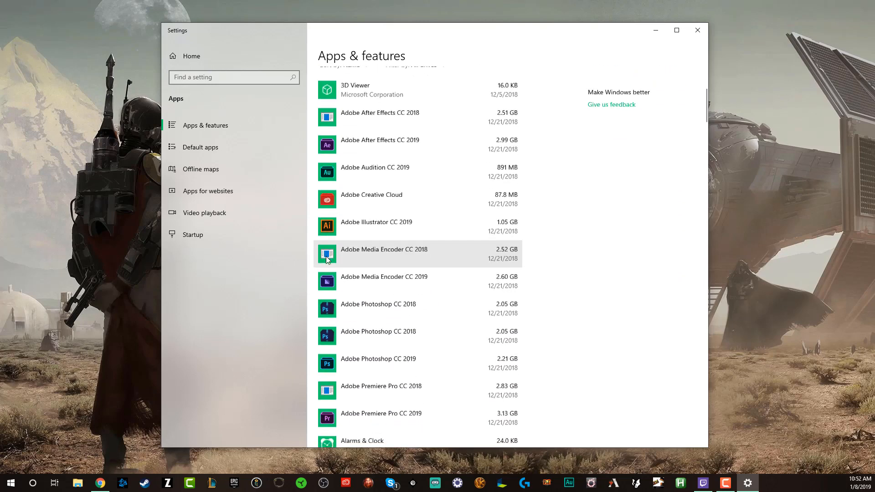
scroll("down", 3)
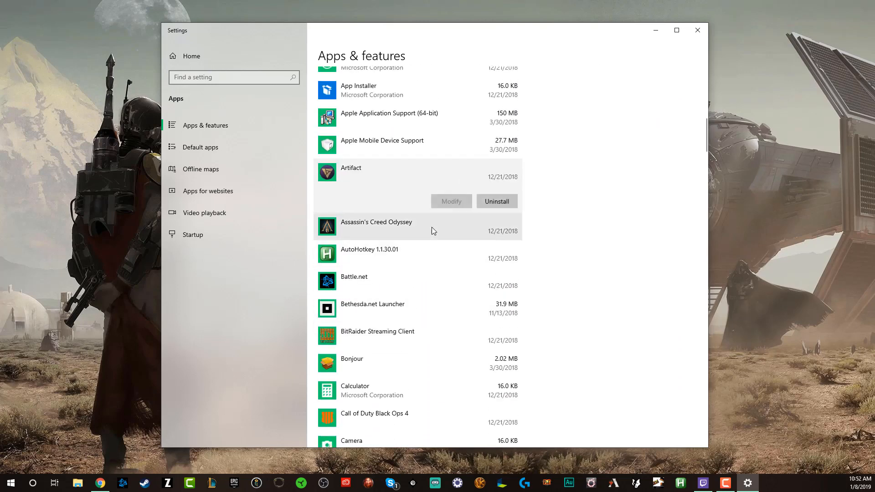
left_click(497, 202)
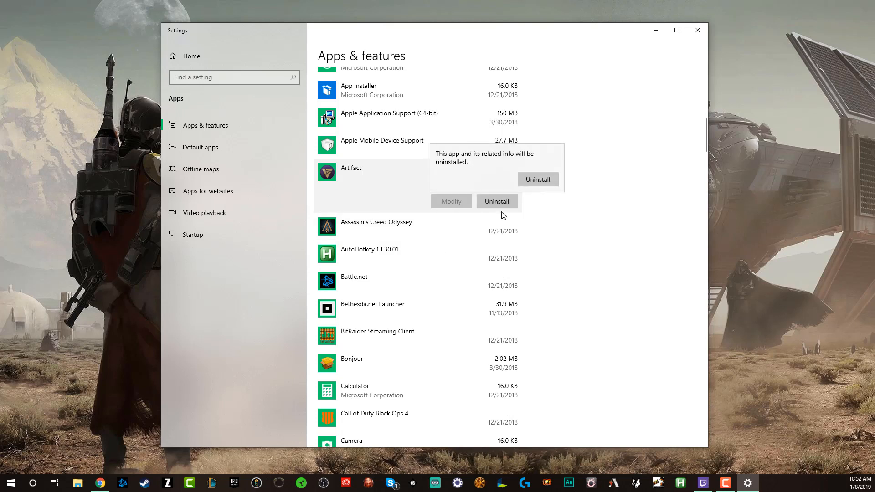
mouse_move(486, 211)
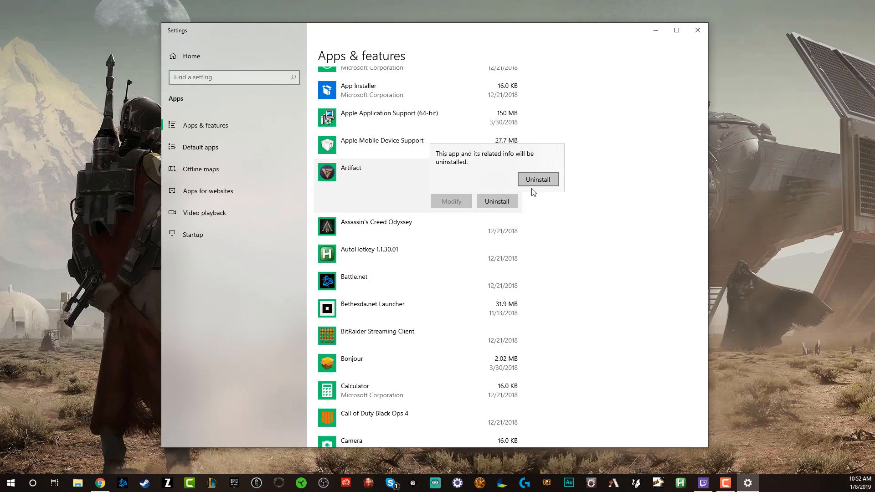
mouse_move(525, 237)
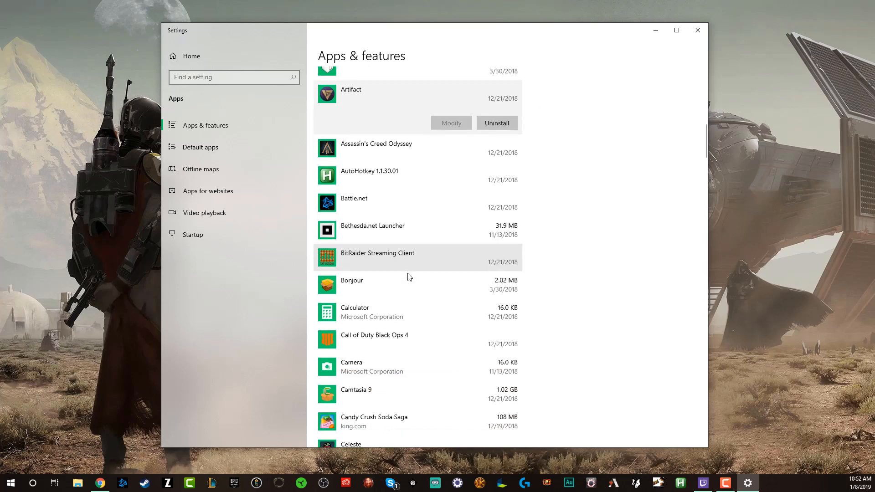
scroll("up", 3)
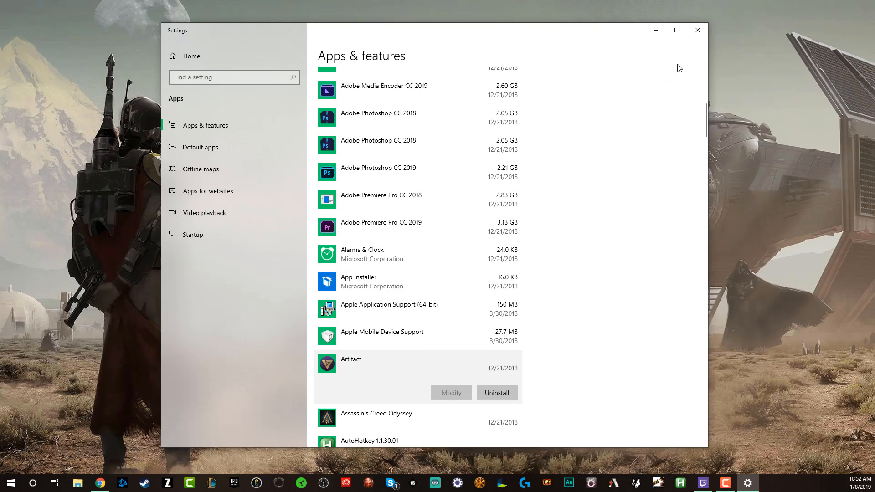
left_click(697, 30)
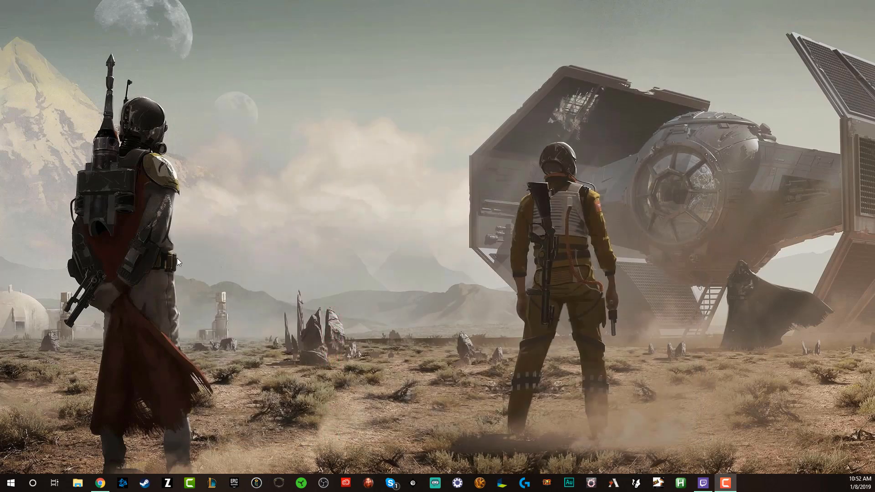
mouse_move(8, 460)
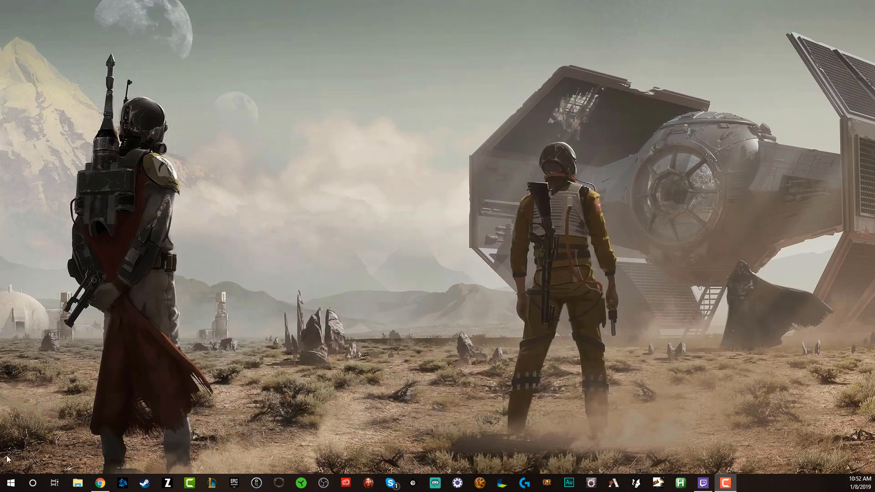
Open the Start menu and search Windows for Control Panel.
left_click(8, 483)
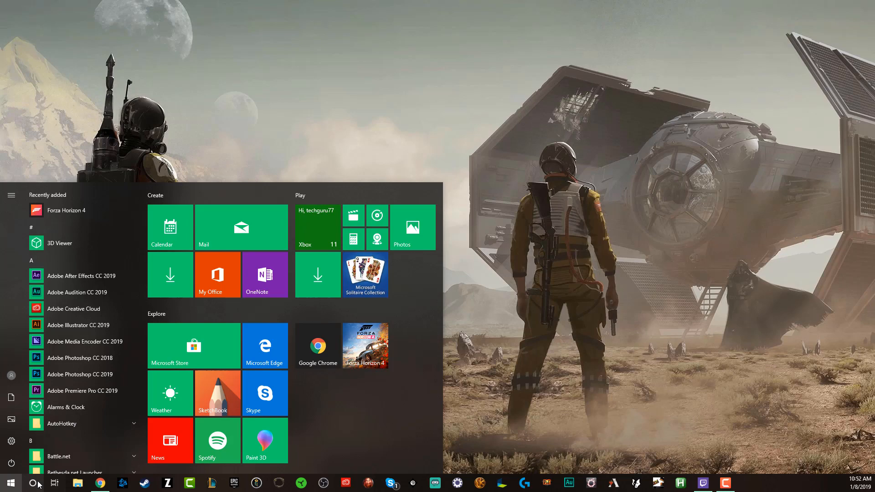
left_click(31, 483)
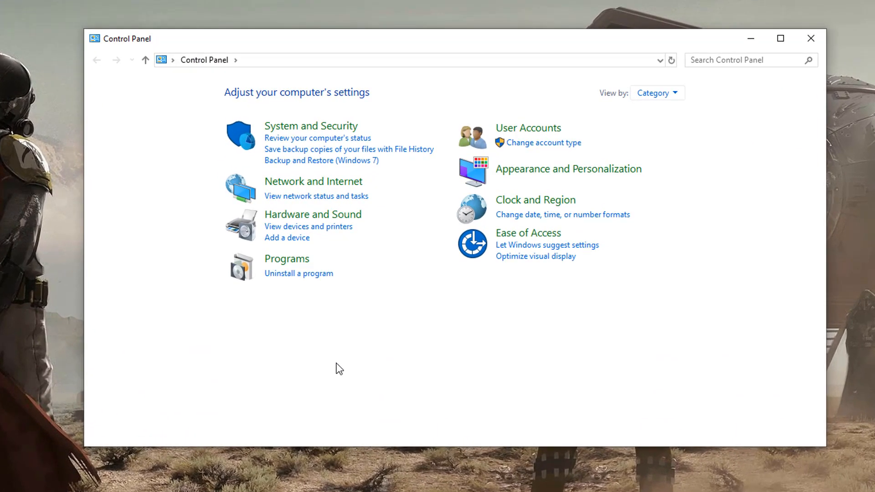
mouse_move(296, 279)
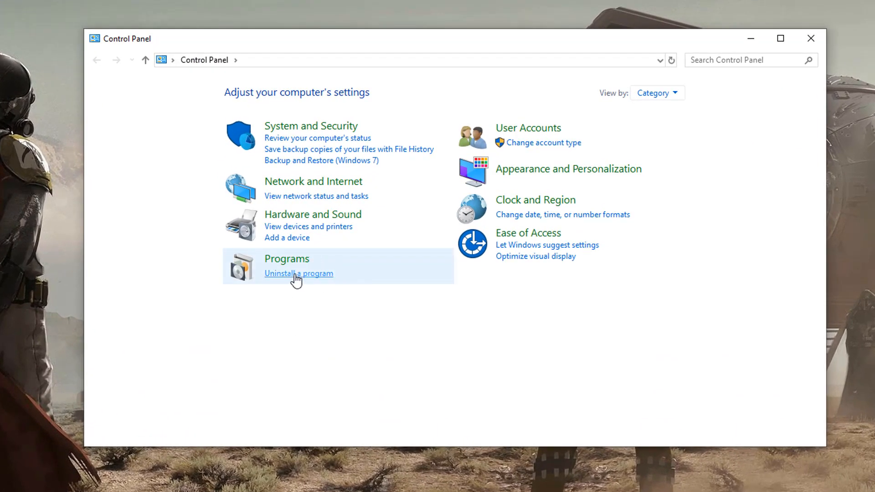
Open Uninstall a program and highlight Fallout 76 in the installed programs list.
left_click(298, 274)
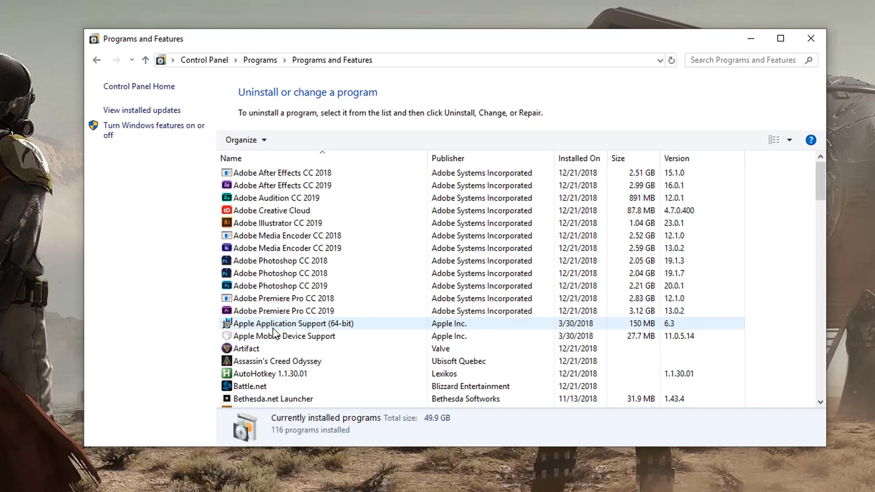
left_click(279, 273)
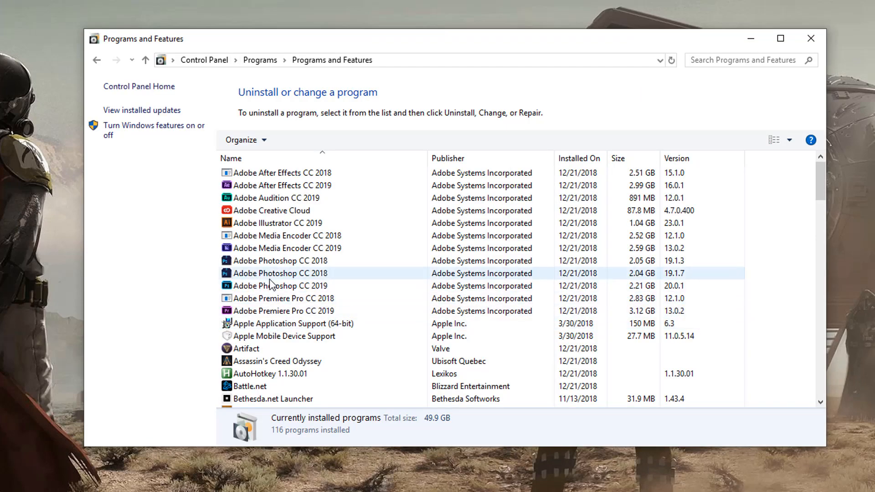
scroll("down", 3)
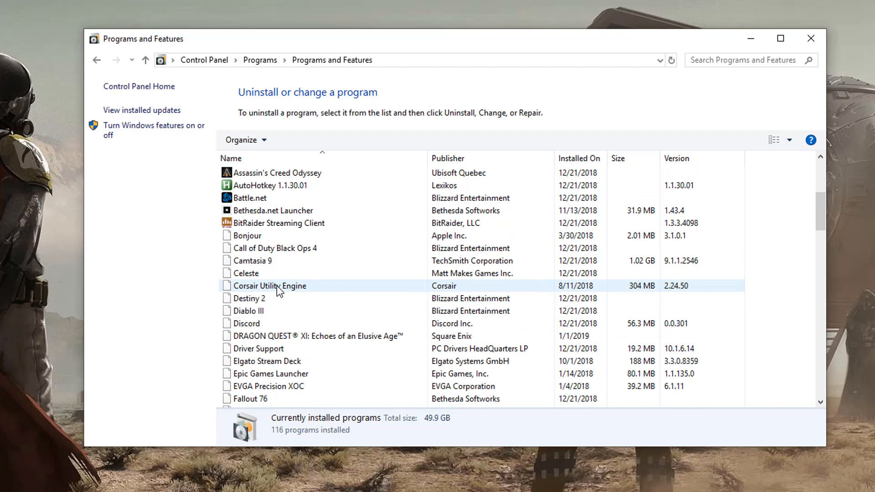
left_click(249, 298)
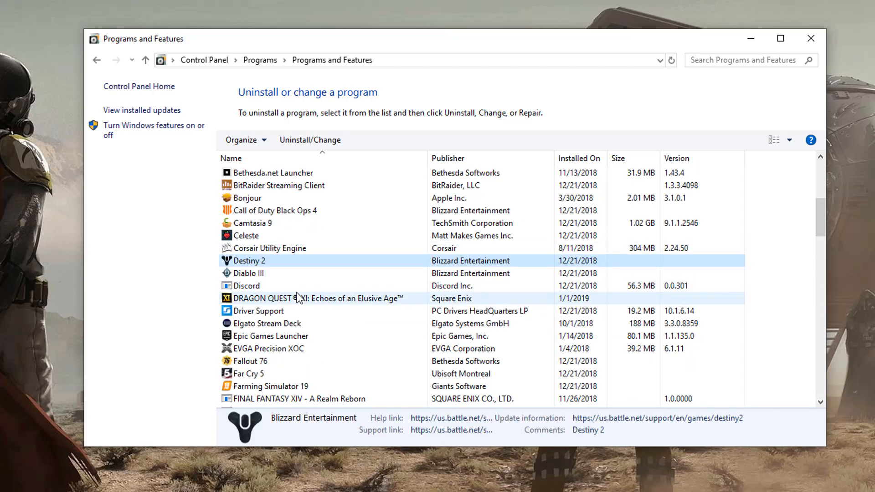
mouse_move(262, 361)
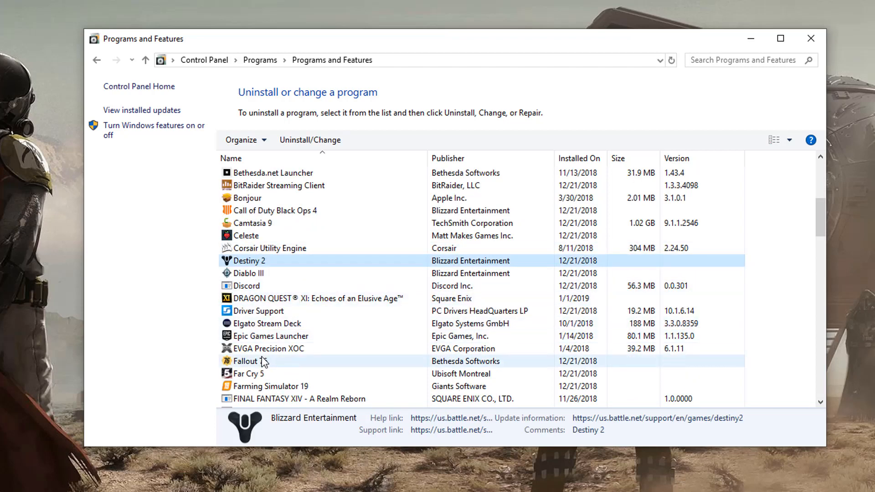
left_click(245, 361)
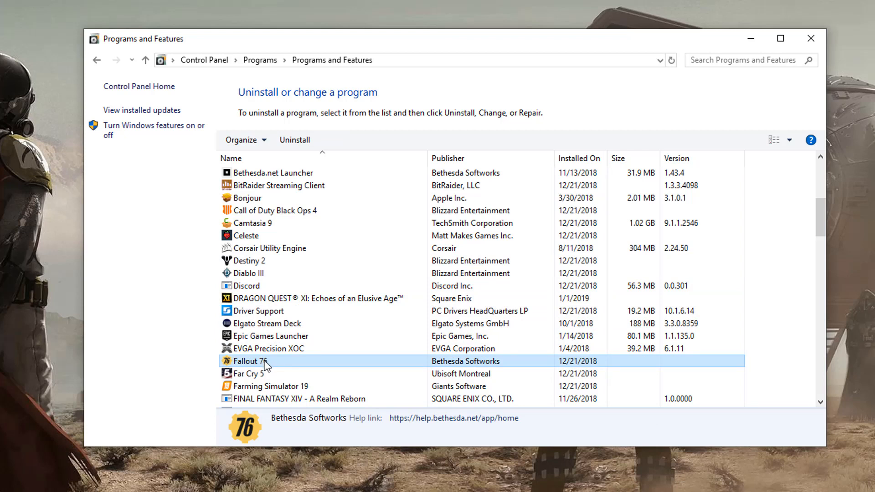
Choose Uninstall from Fallout 76's context menu.
right_click(249, 361)
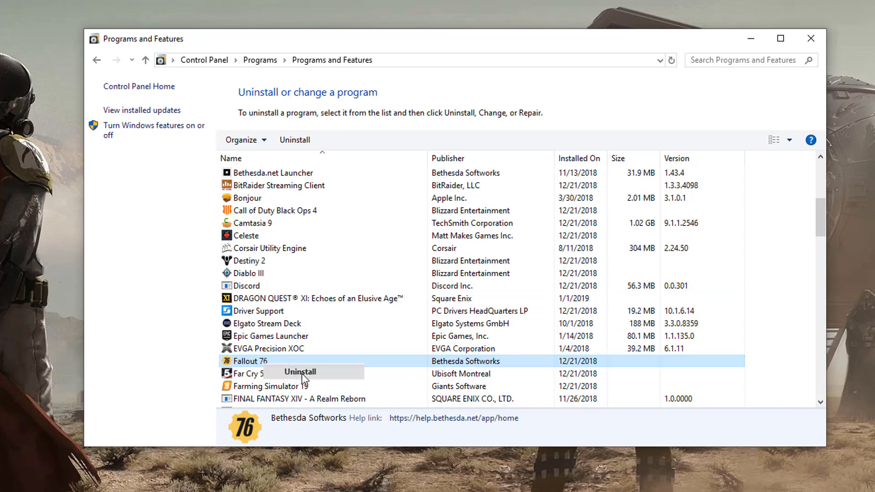
left_click(300, 372)
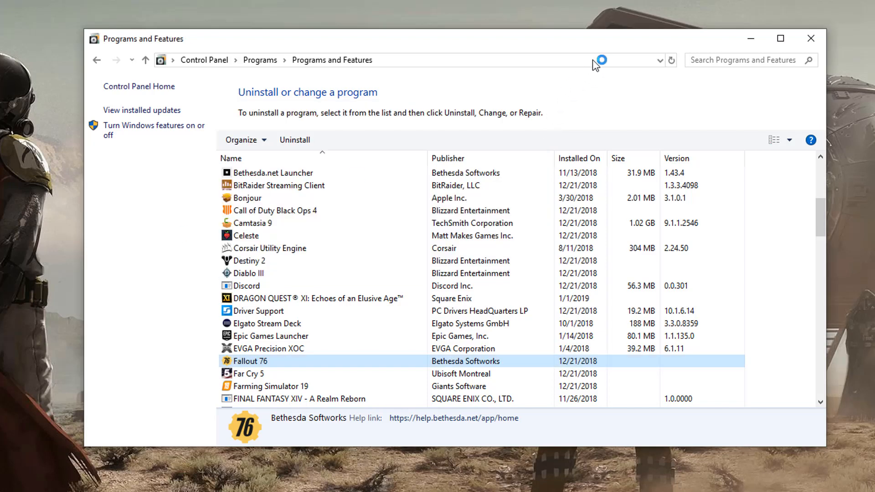
mouse_move(528, 74)
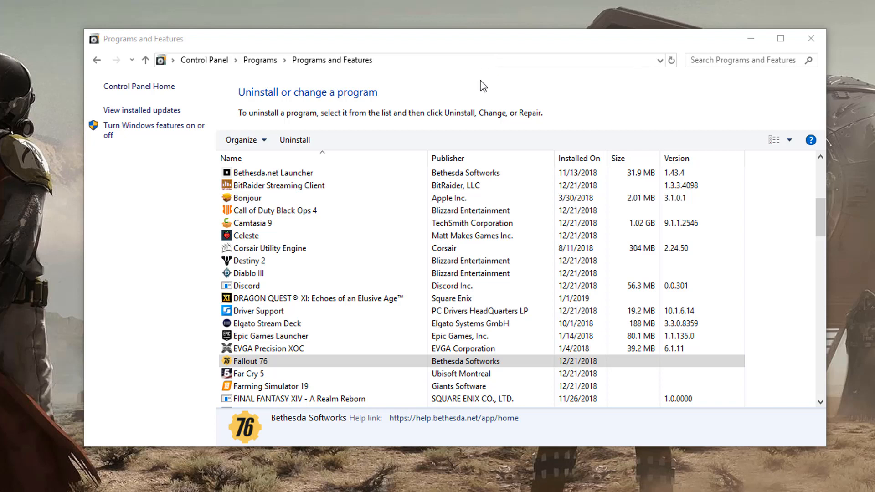
mouse_move(475, 95)
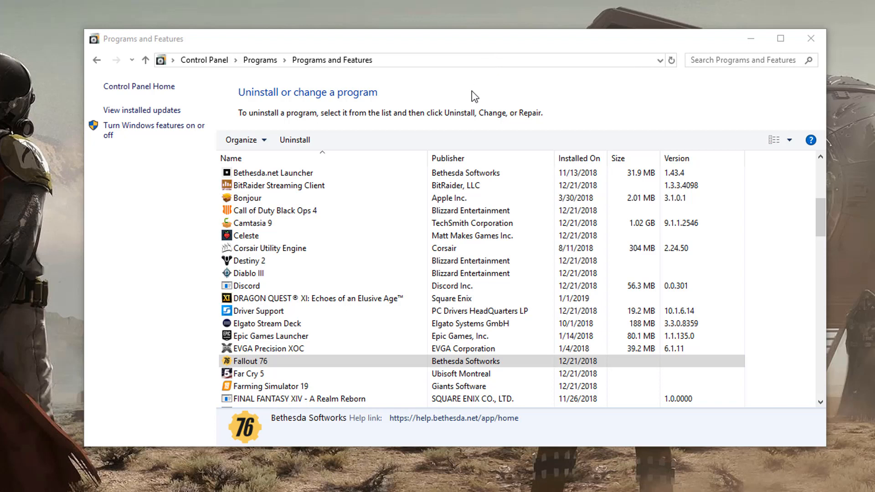
mouse_move(475, 78)
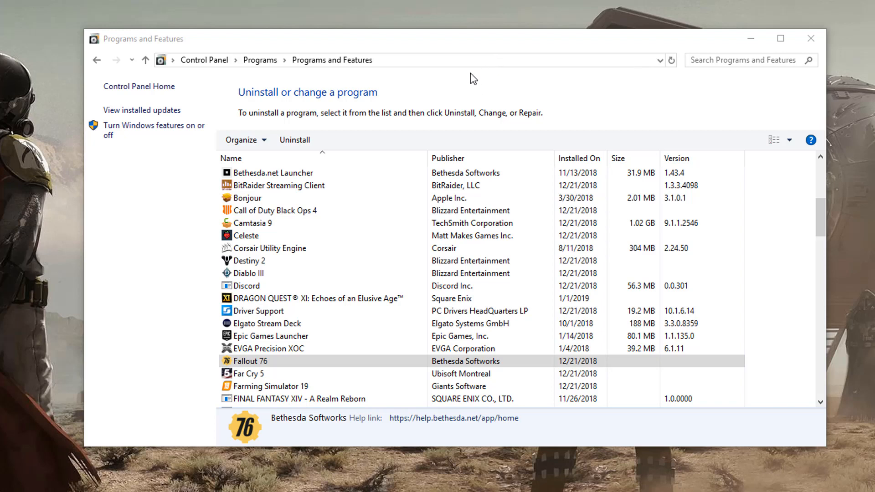
mouse_move(462, 104)
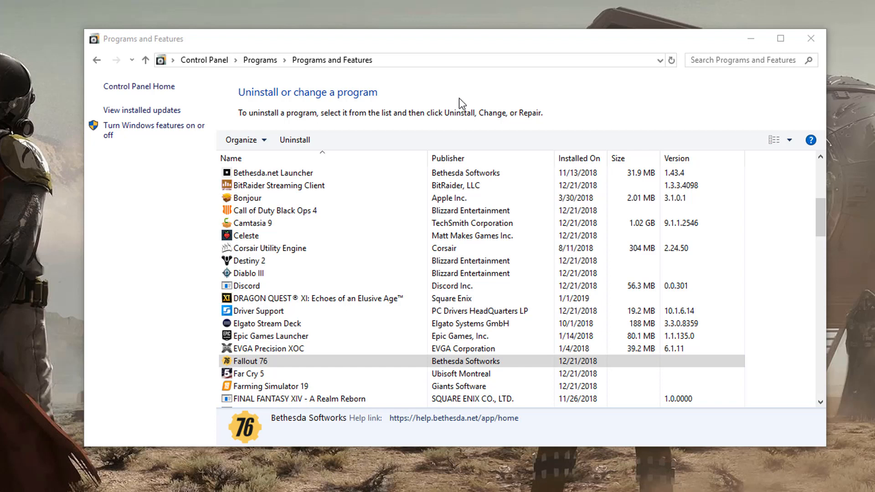